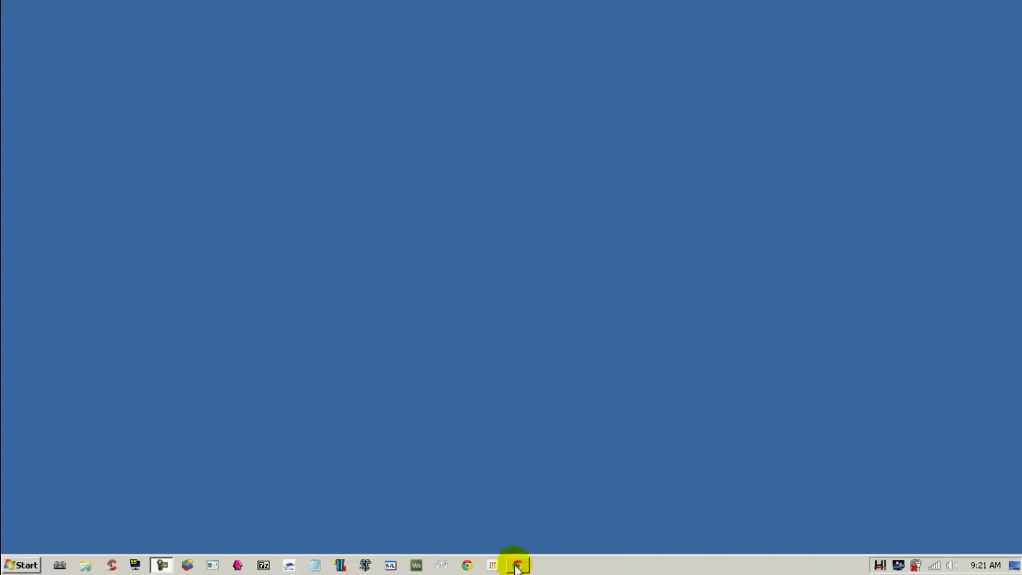
Step: Restore the Chrome window showing the 'Hello World' data:text/html page from the taskbar
click(515, 565)
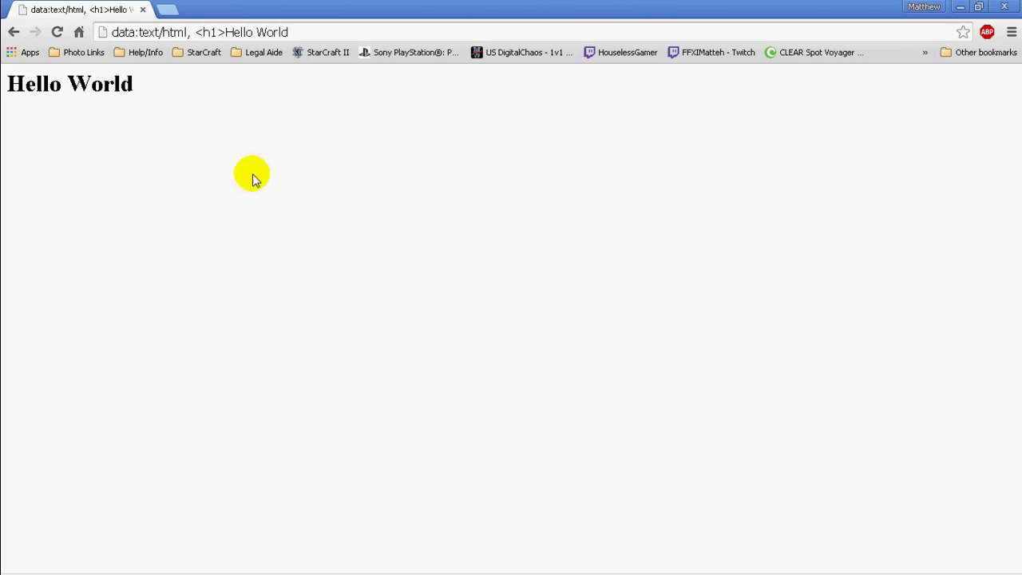
mouse_move(249, 171)
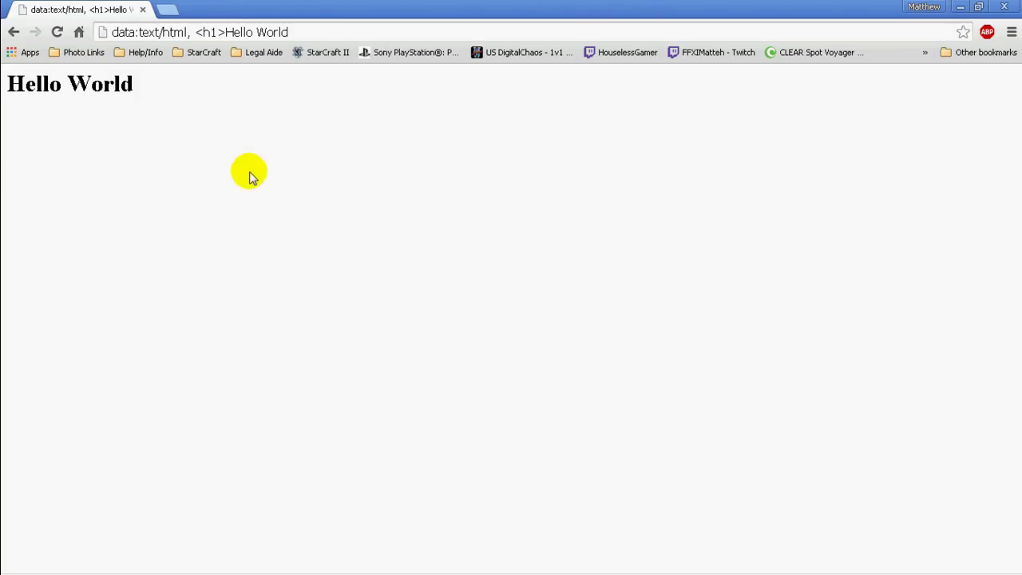
mouse_move(203, 507)
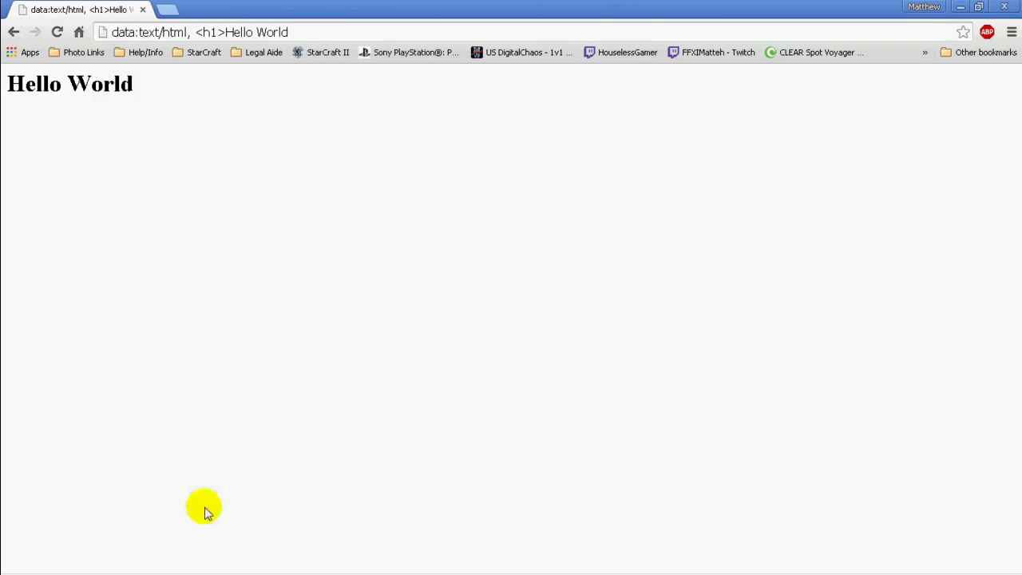
mouse_move(478, 84)
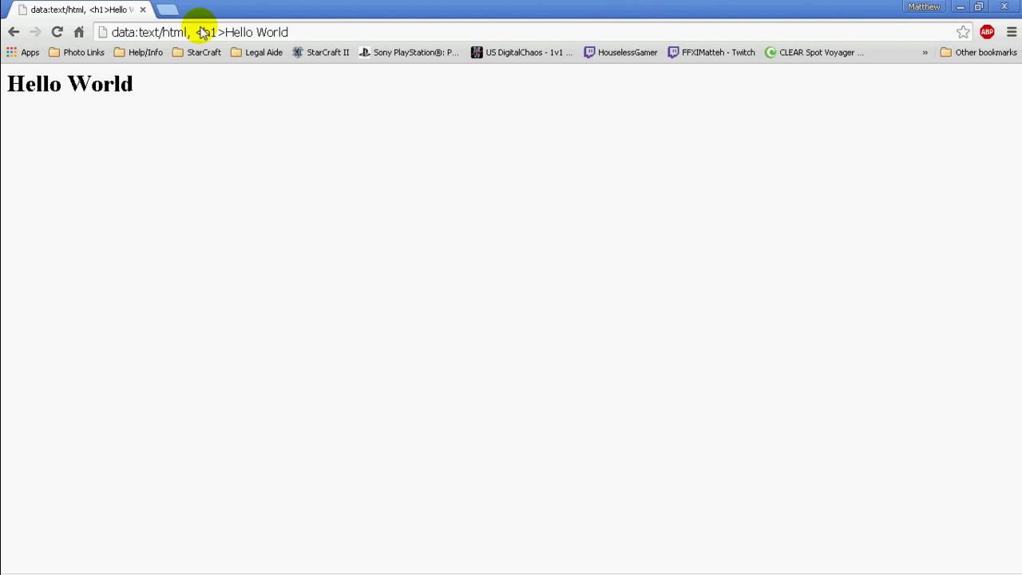
mouse_move(179, 76)
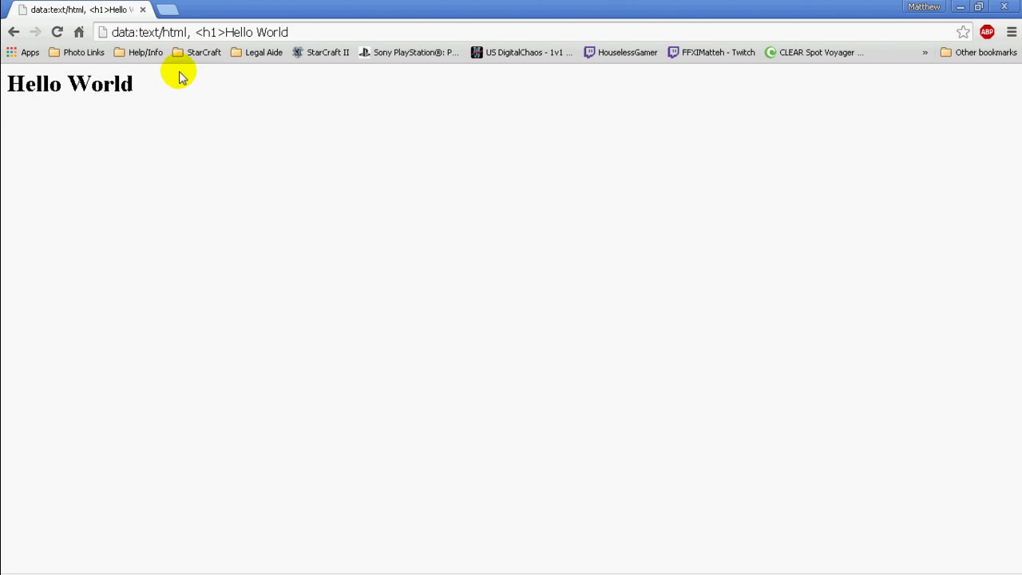
mouse_move(132, 155)
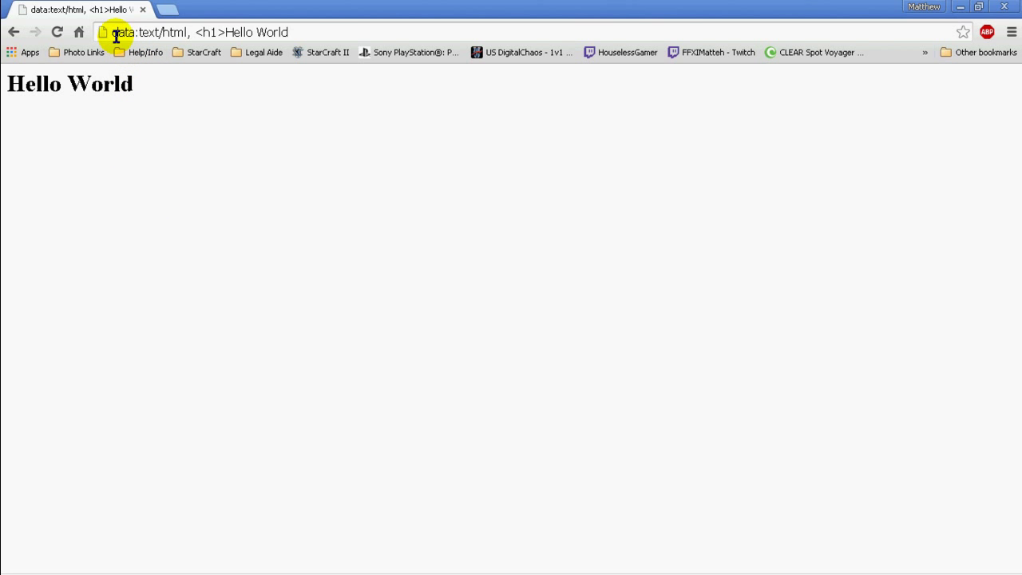
double_click(124, 32)
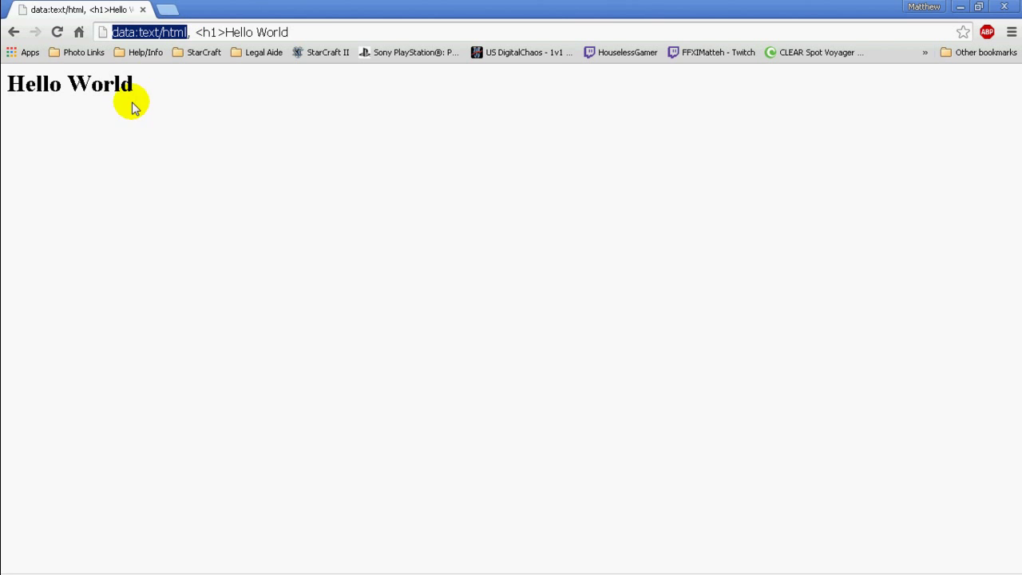
mouse_move(786, 103)
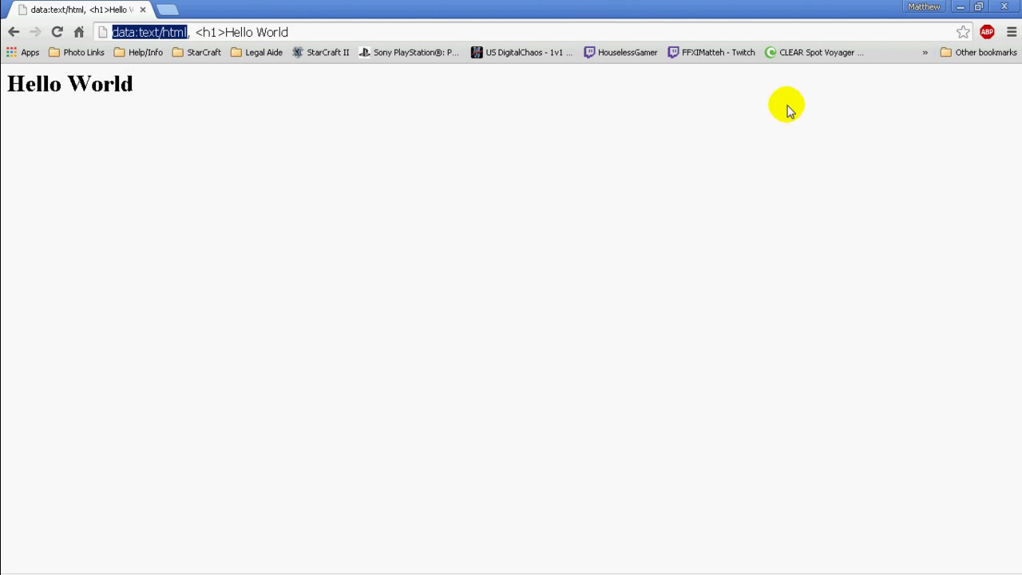
click(456, 32)
text(Kappa</h1> <BR><img src="http://i.imgur.com/W0QgS4N.png">)
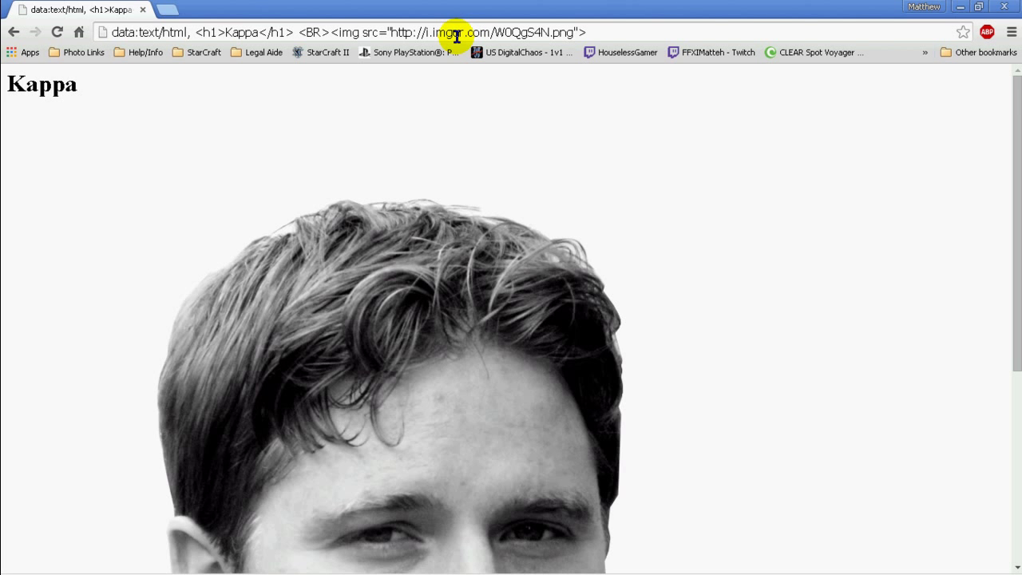
mouse_move(558, 213)
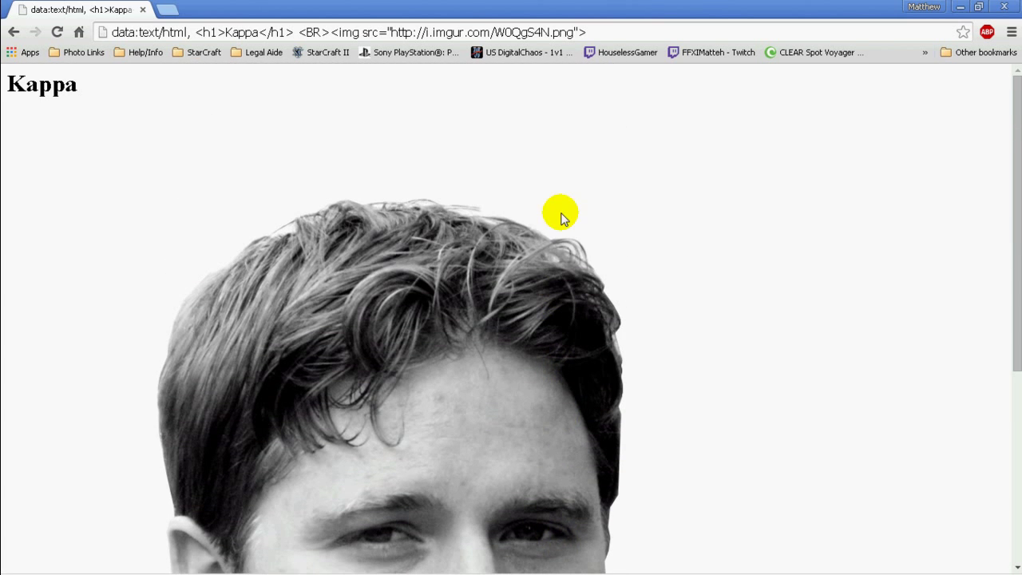
mouse_move(605, 213)
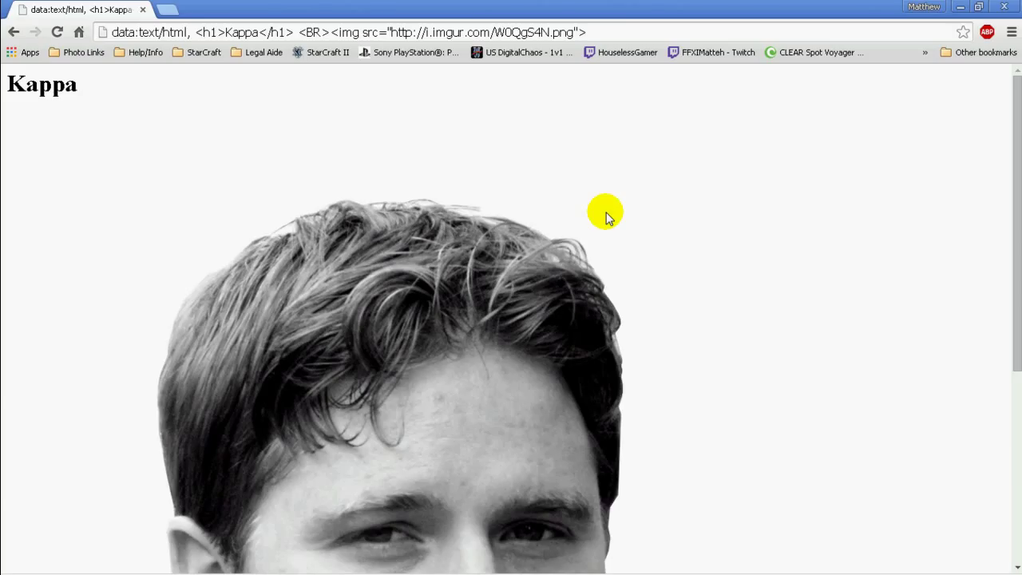
mouse_move(613, 176)
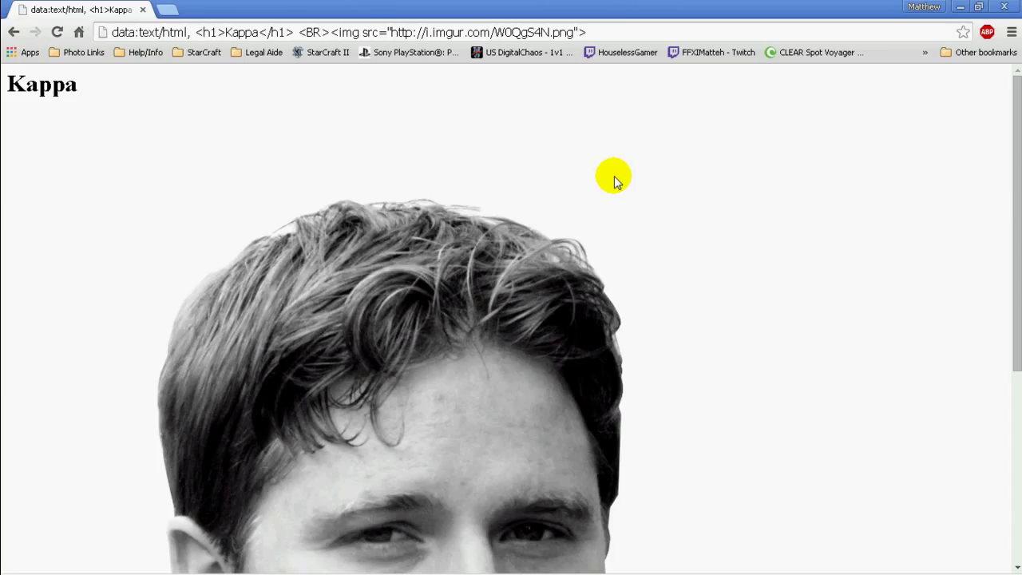
mouse_move(4, 215)
text(data:text/html,)
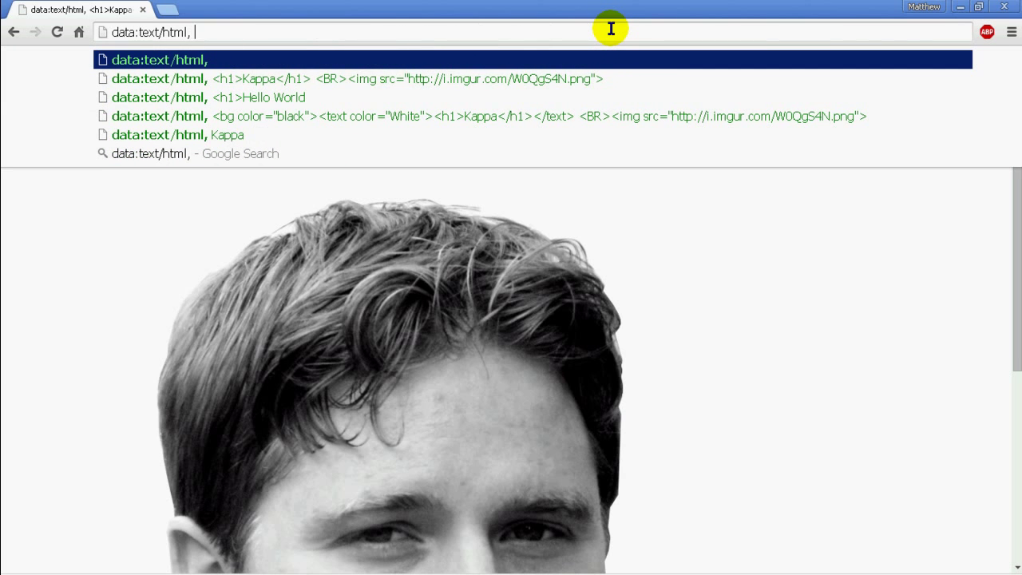
mouse_move(578, 25)
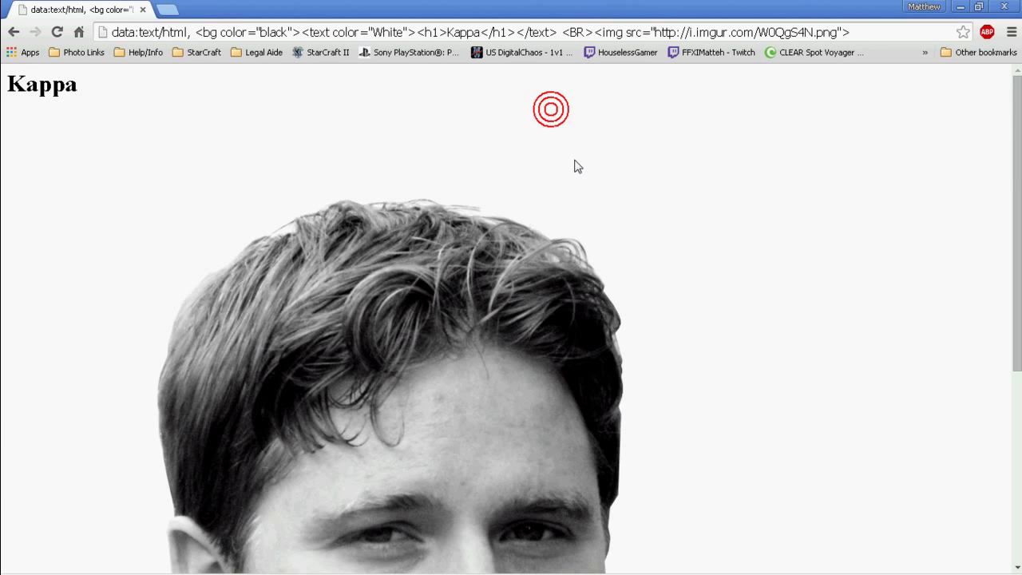
mouse_move(988, 72)
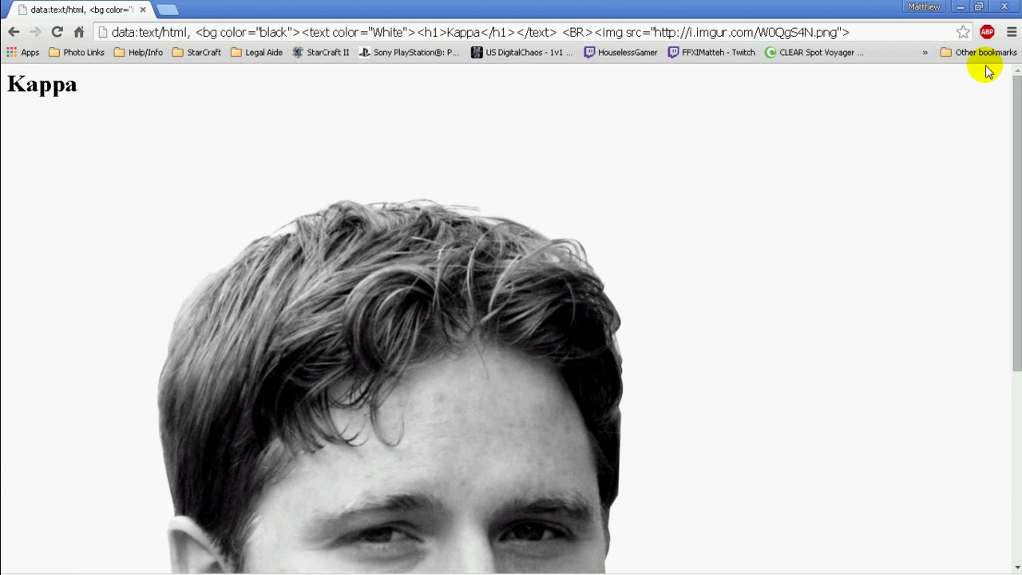
mouse_move(58, 564)
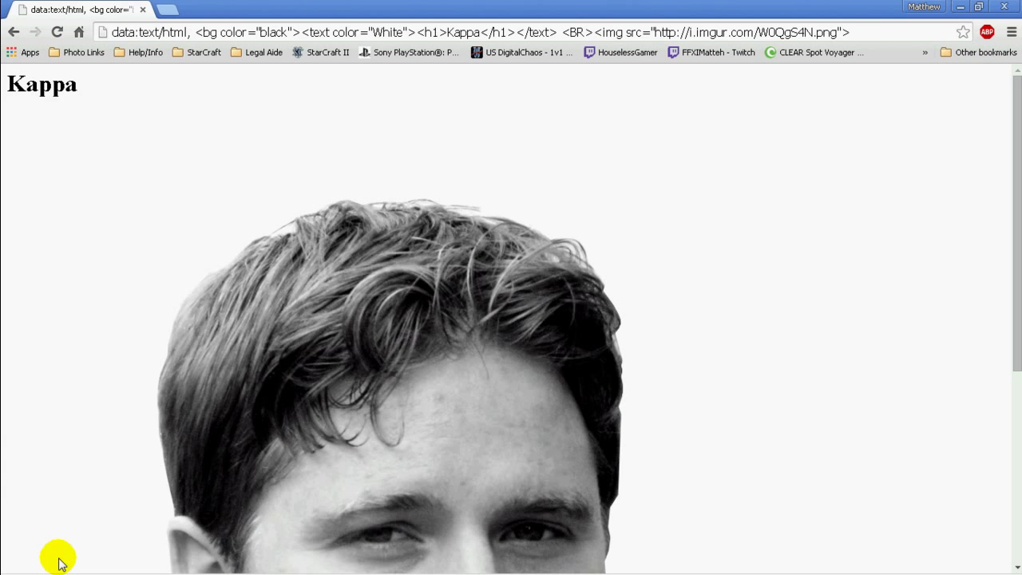
Step: Load the Kappa data URL variant with black background and white text tags from the omnibox
click(479, 32)
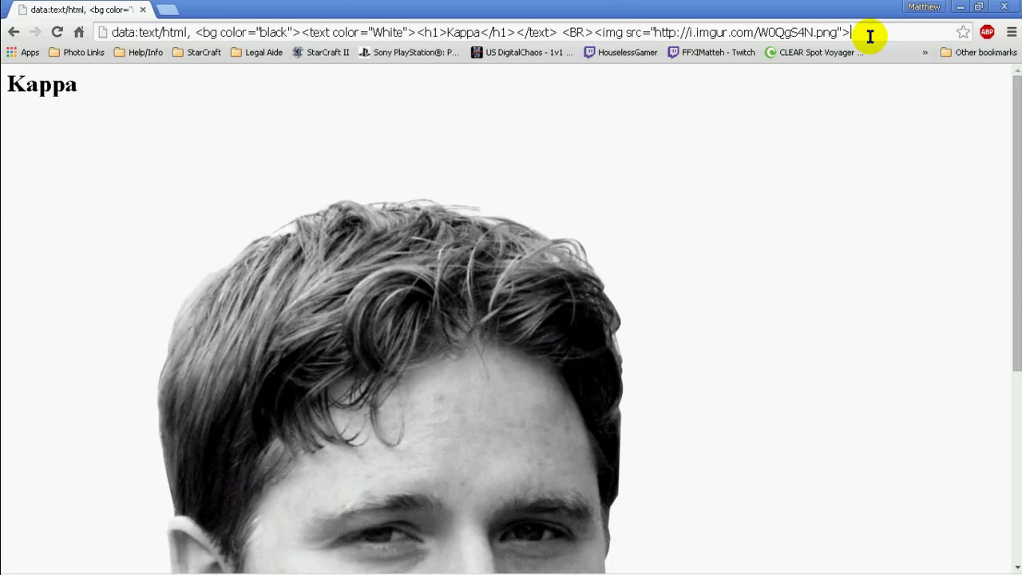
mouse_move(903, 321)
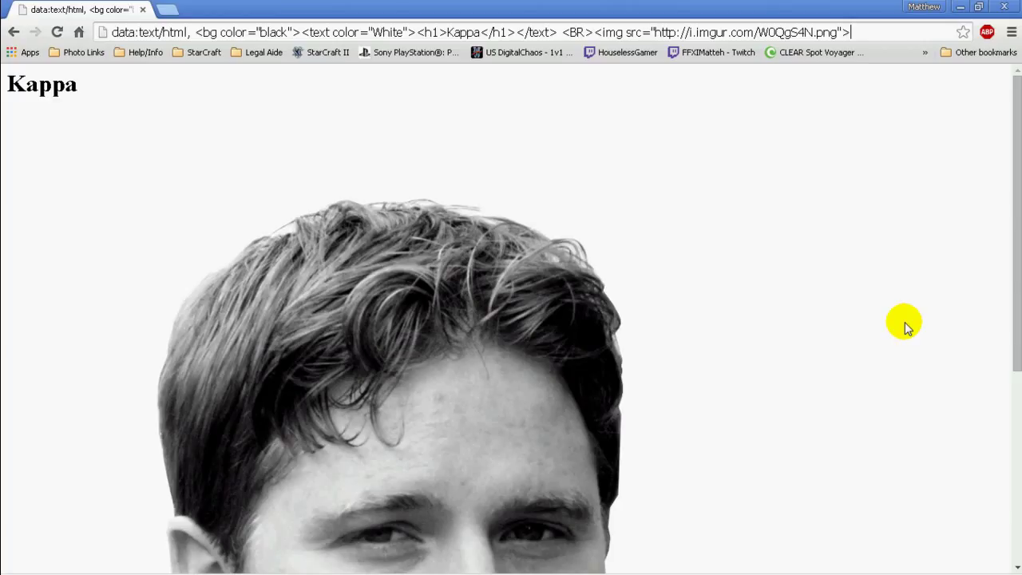